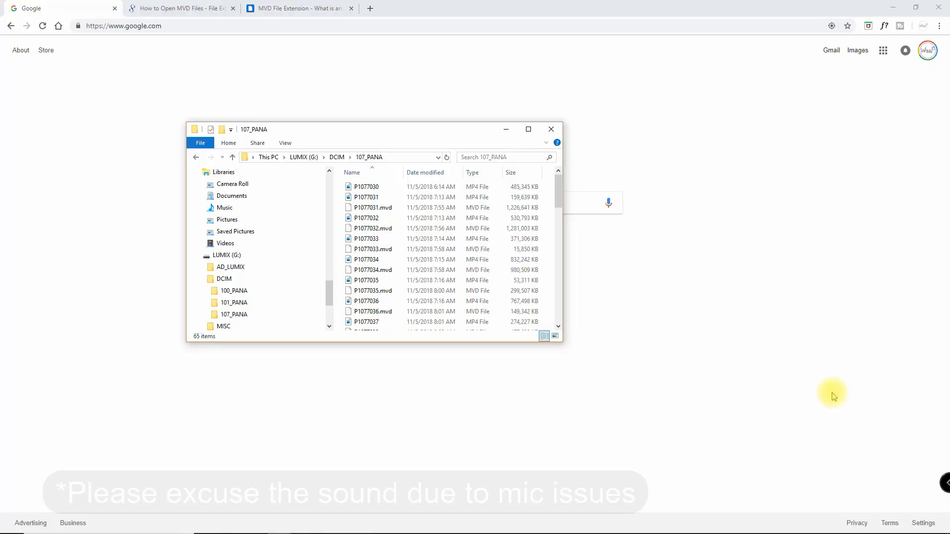
mouse_move(383, 426)
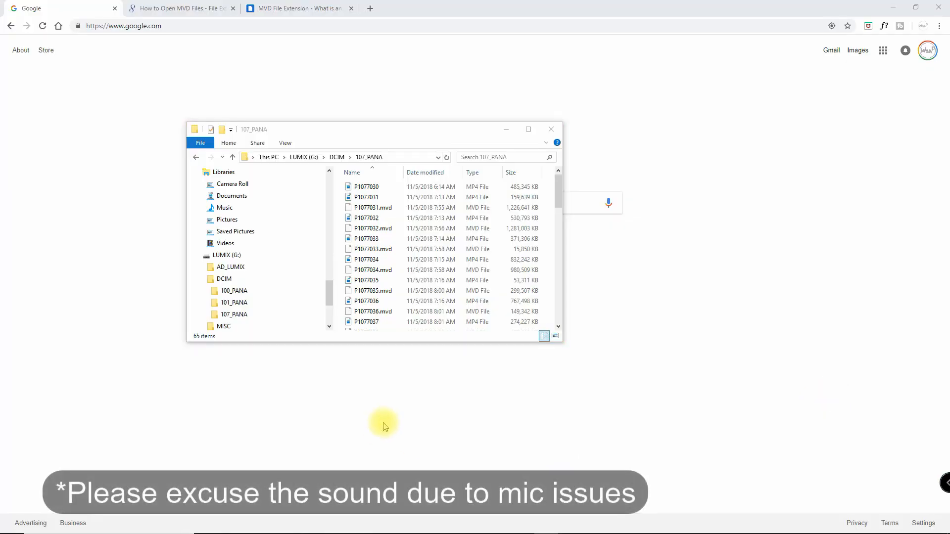
mouse_move(382, 372)
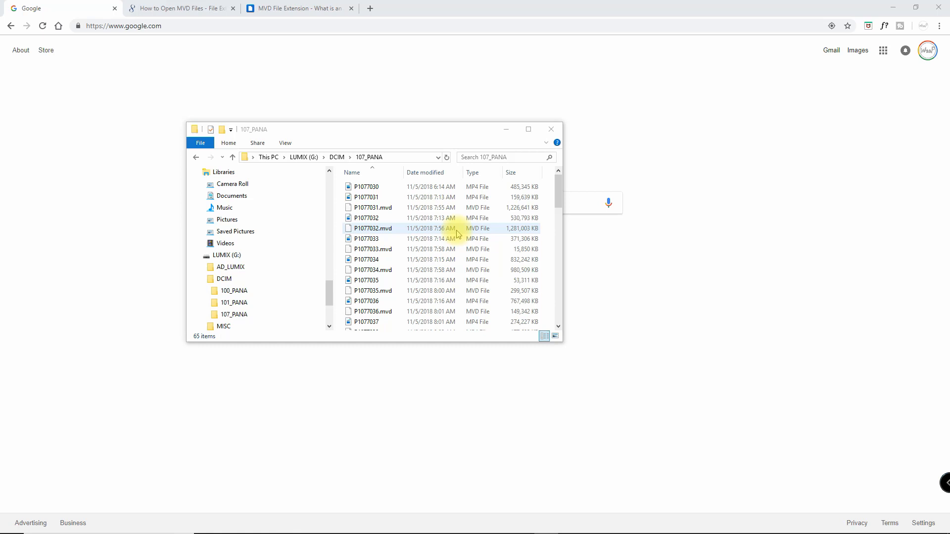
Step: Show Solvusoft's 'How to Open MVD Files' page and highlight the double-click advice paragraph
click(588, 201)
text(mvd file)
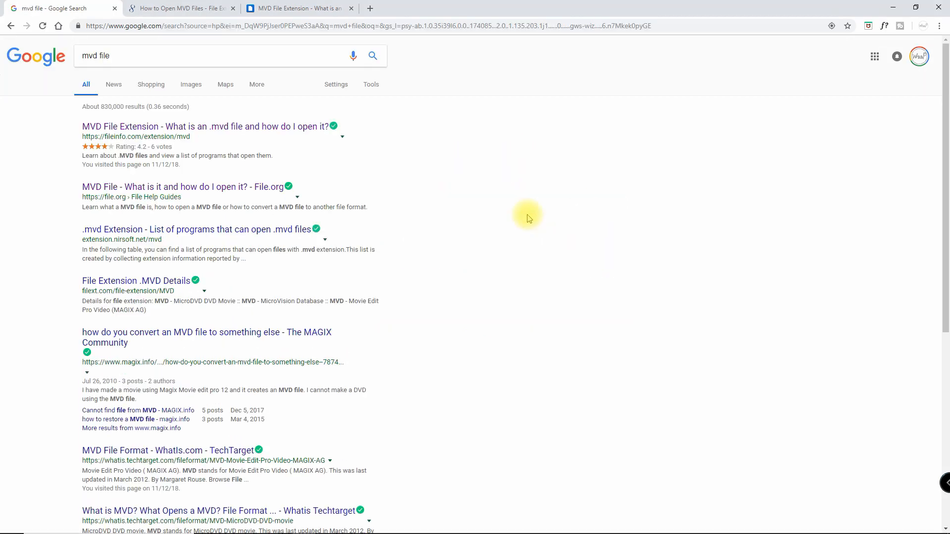
click(178, 8)
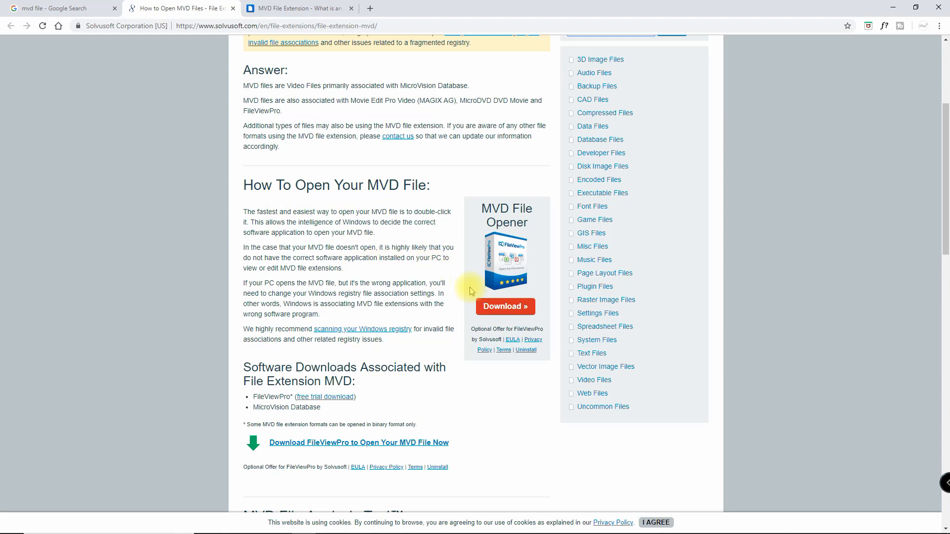
mouse_move(209, 288)
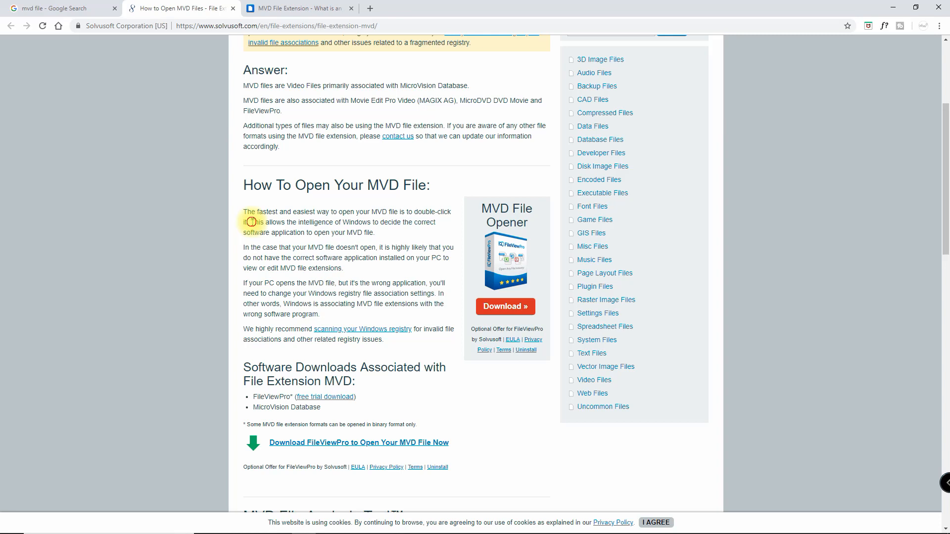
drag(250, 222, 374, 232)
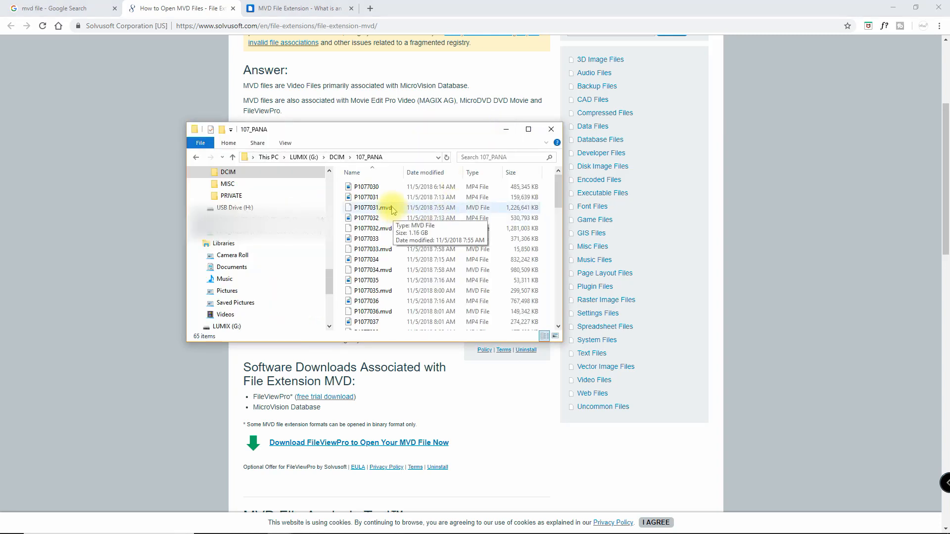
Step: Attempt to launch P1077031.mvd, get only the app-chooser prompt, and view FileInfo's .MVD page
double_click(377, 208)
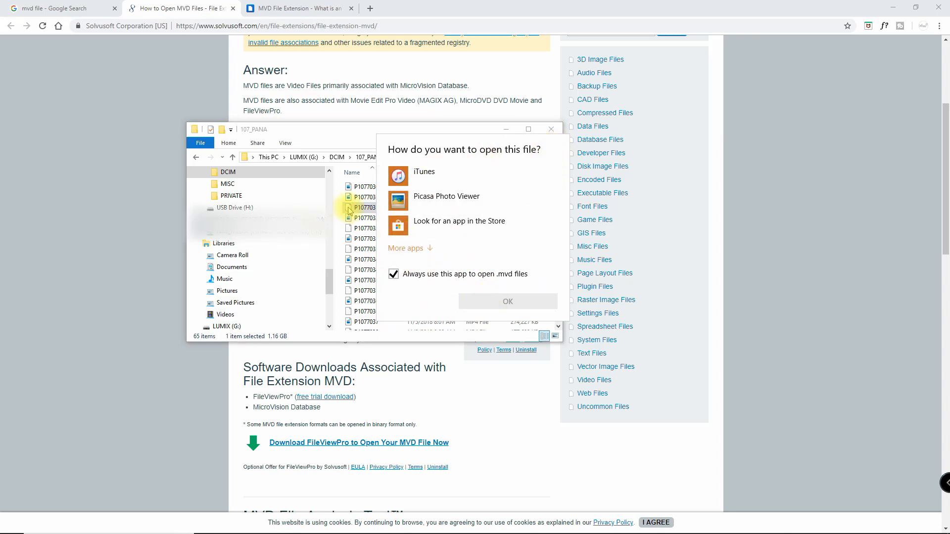
click(297, 8)
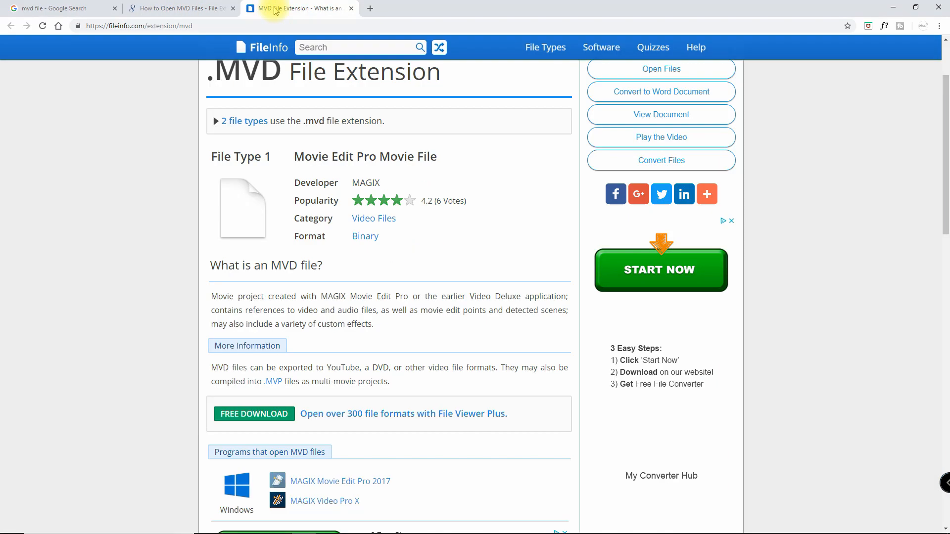
scroll(down, 3)
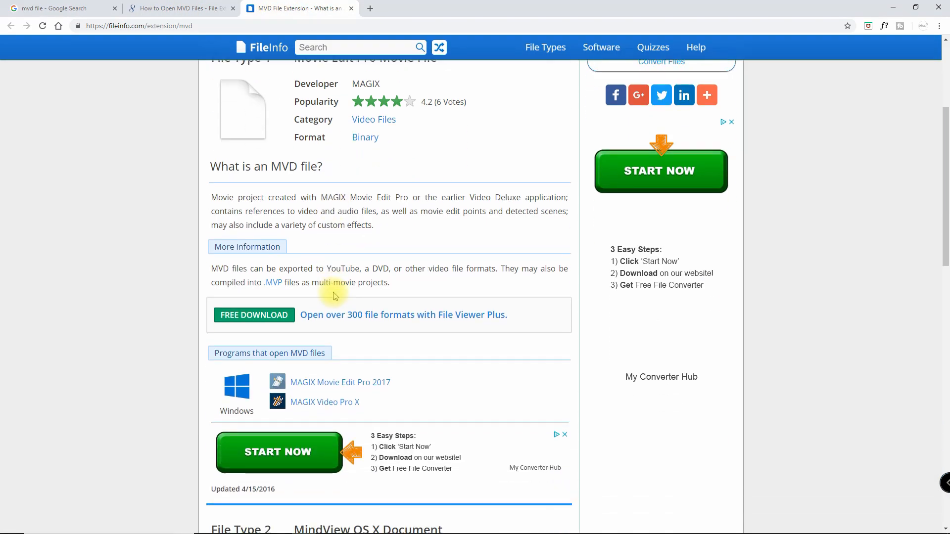
scroll(down, 3)
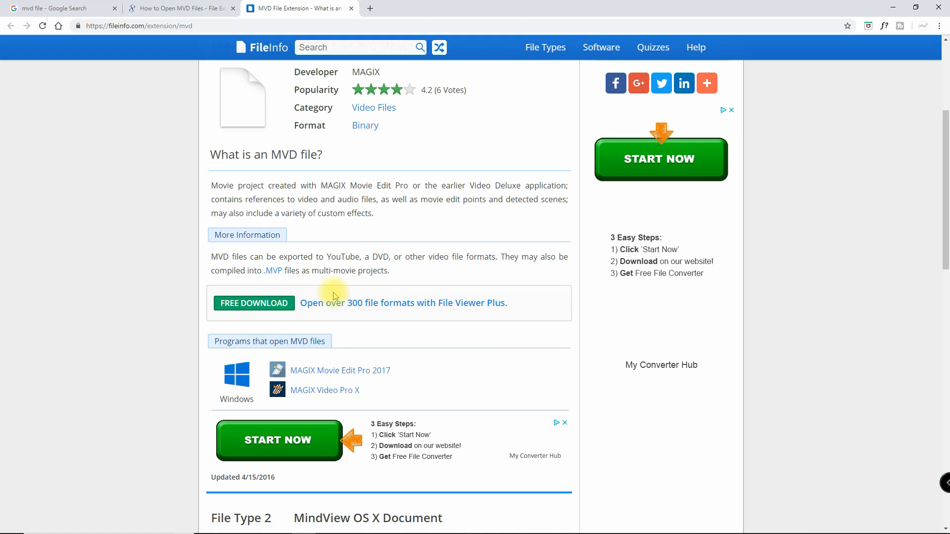
scroll(down, 3)
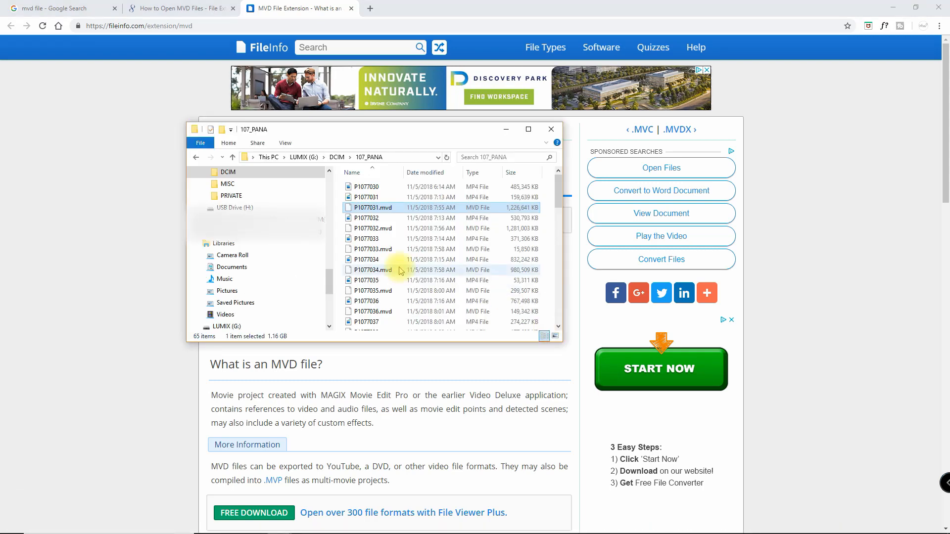
mouse_move(399, 270)
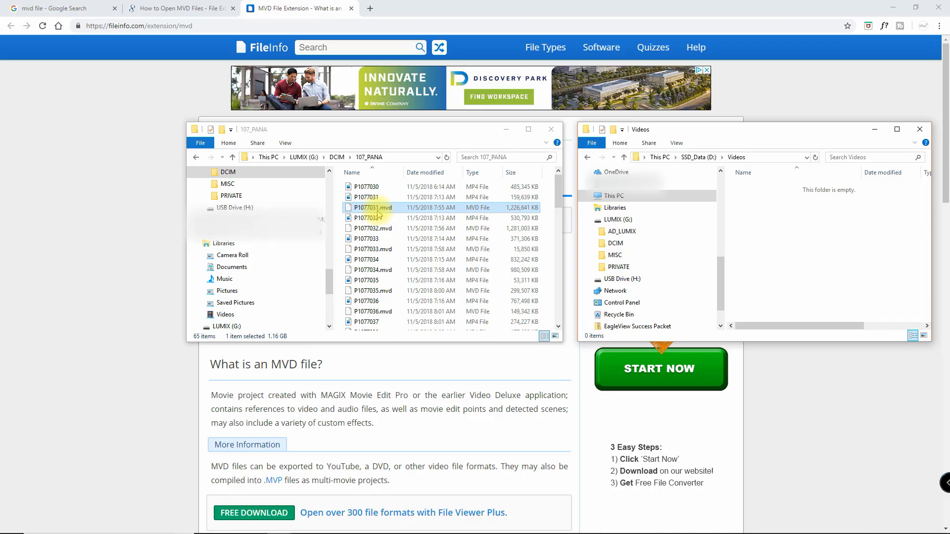
Step: Copy the .mvd files into D:\Videos and rename P1077031.mvd to P1077031_1.mp4, accepting the extension change
click(371, 249)
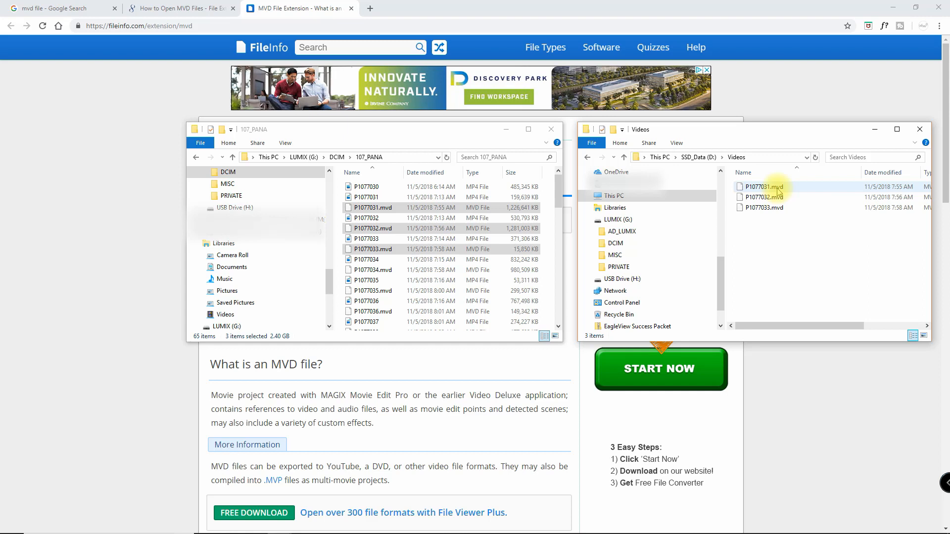
click(763, 186)
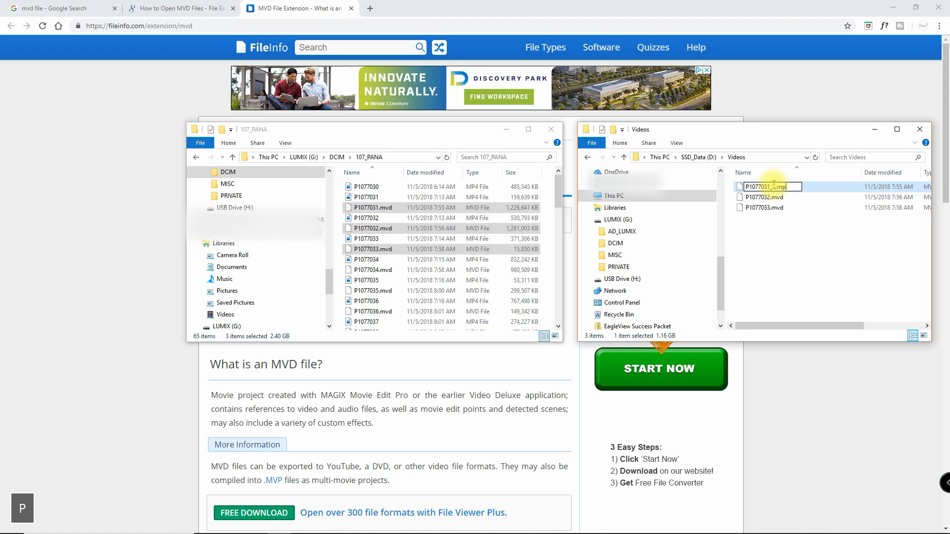
key(Enter)
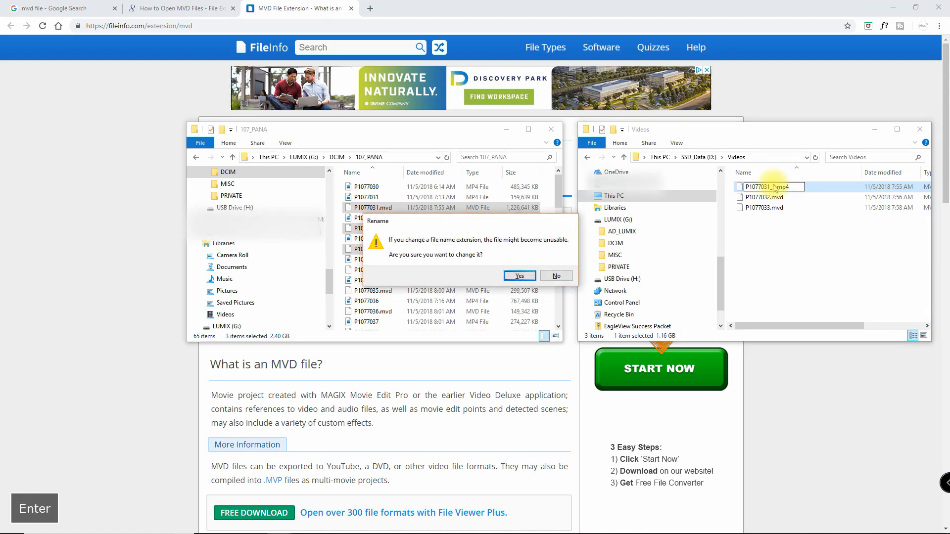
click(519, 275)
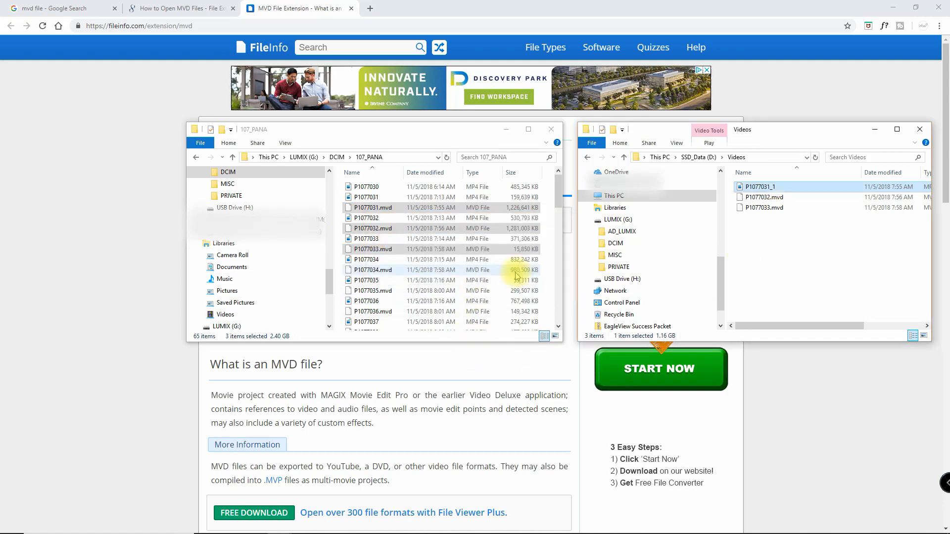
right_click(763, 197)
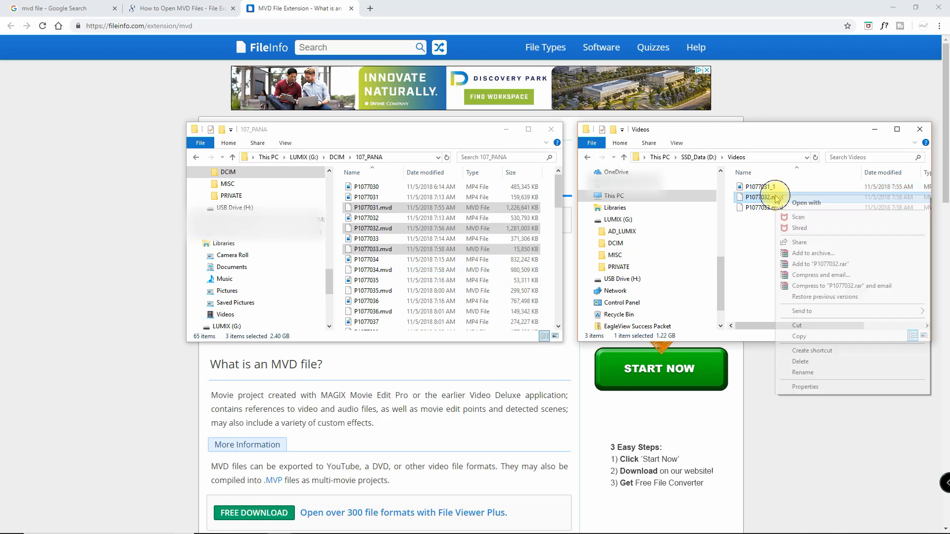
click(805, 386)
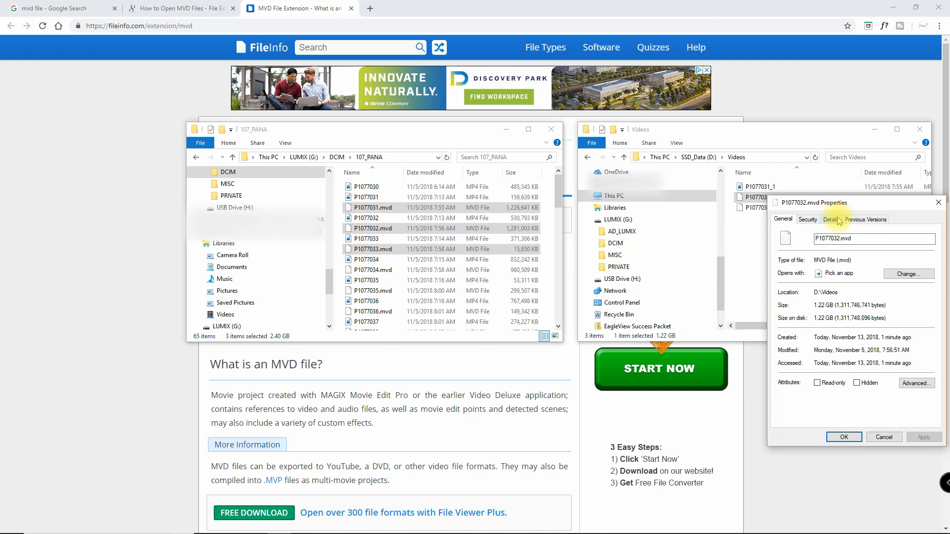
click(831, 218)
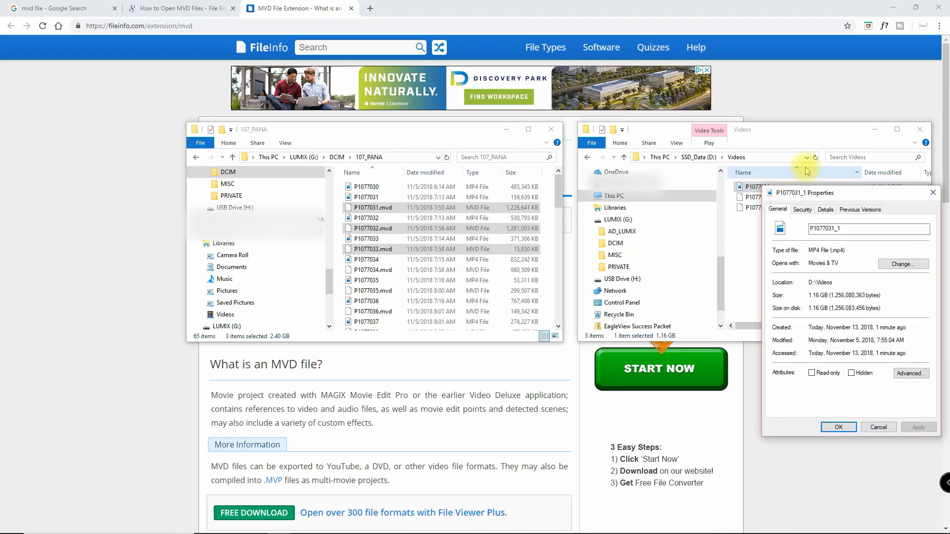
click(825, 210)
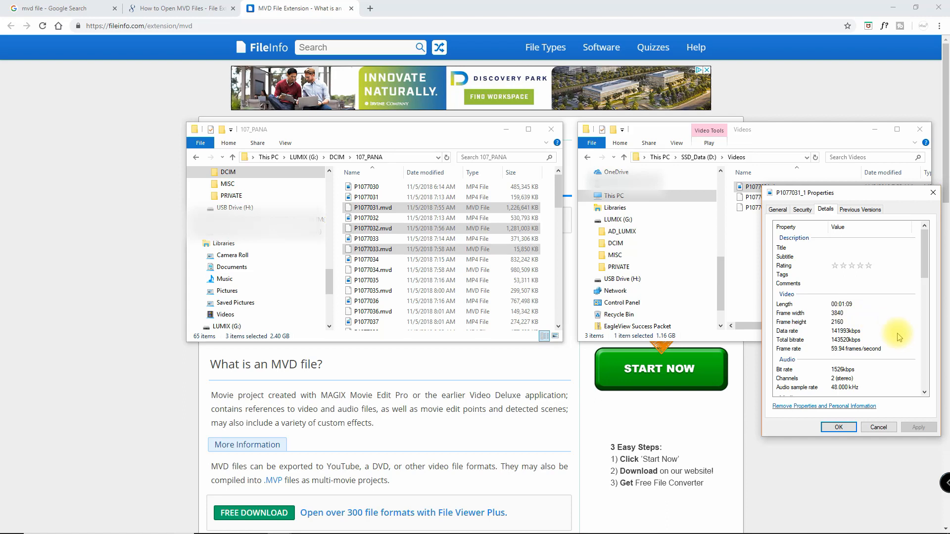
scroll(down, 3)
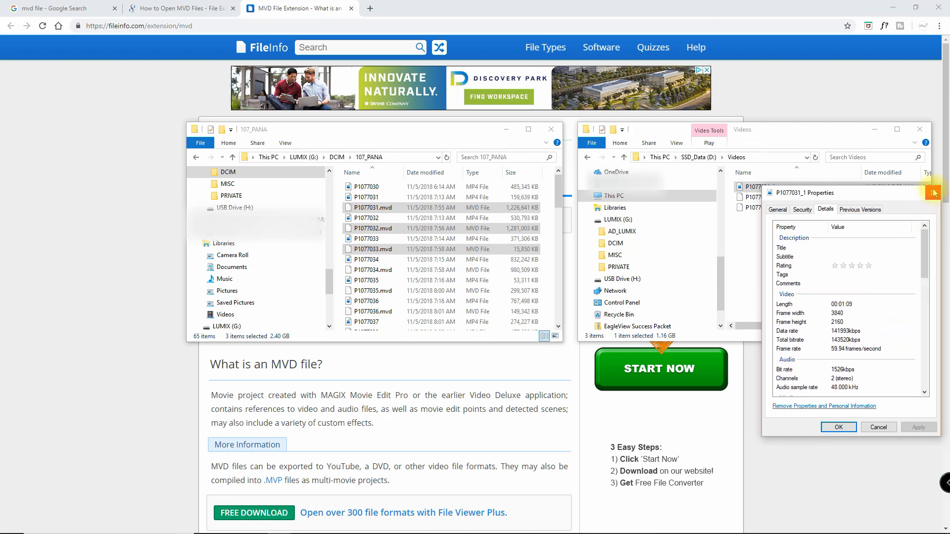
mouse_move(933, 192)
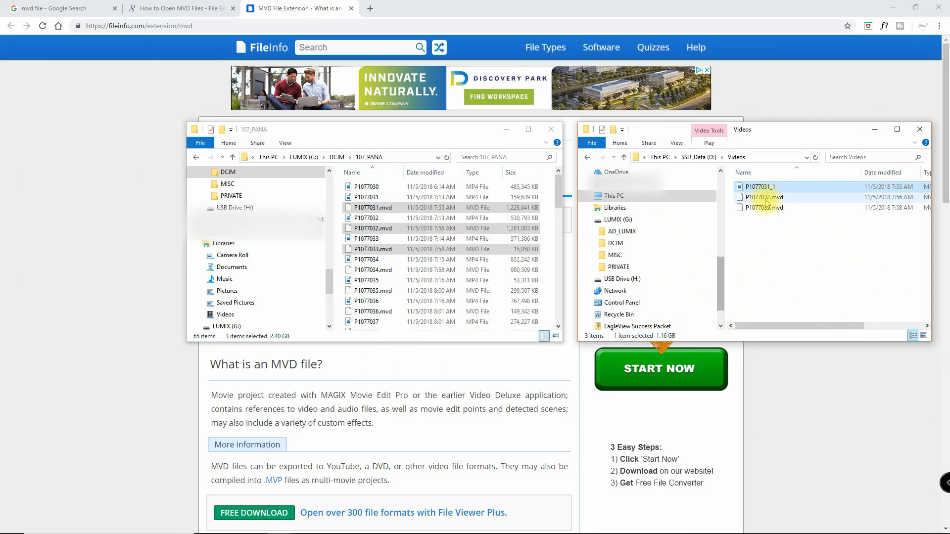
Step: Rename P1077032.mvd to P1077032_1.mp4, accepting the extension change
right_click(763, 197)
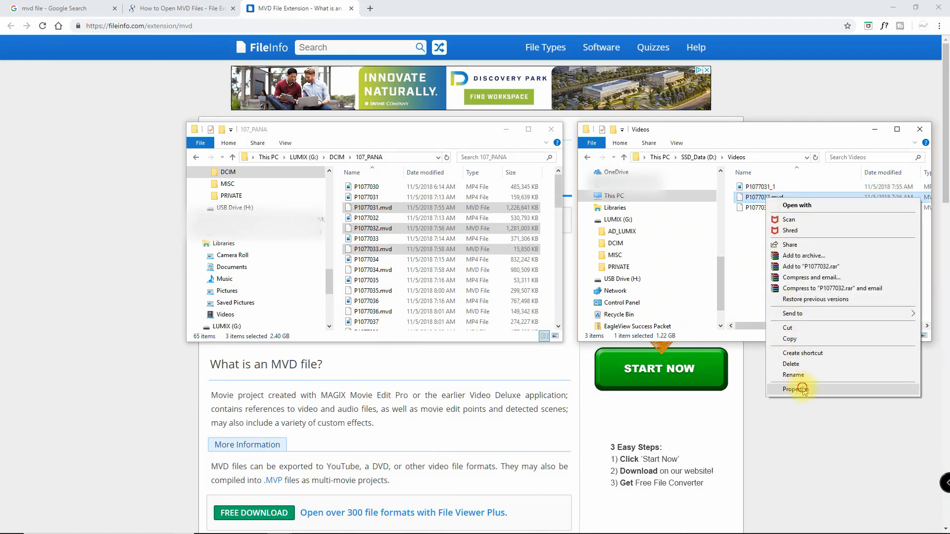
key(Escape)
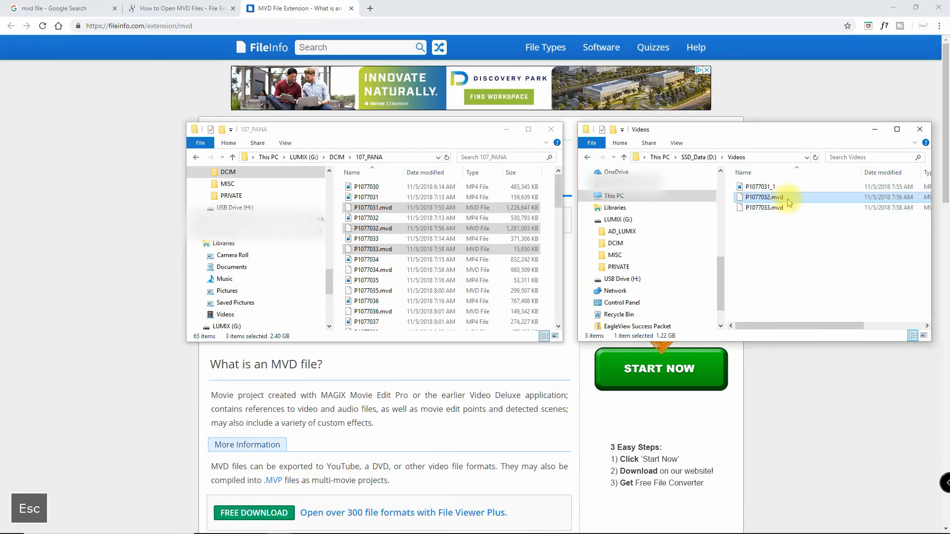
double_click(762, 196)
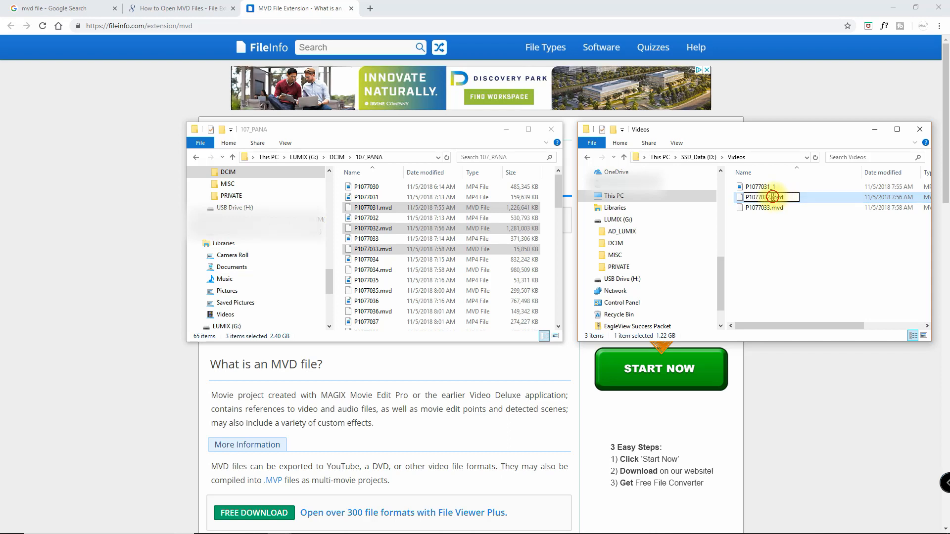
key(Backspace)
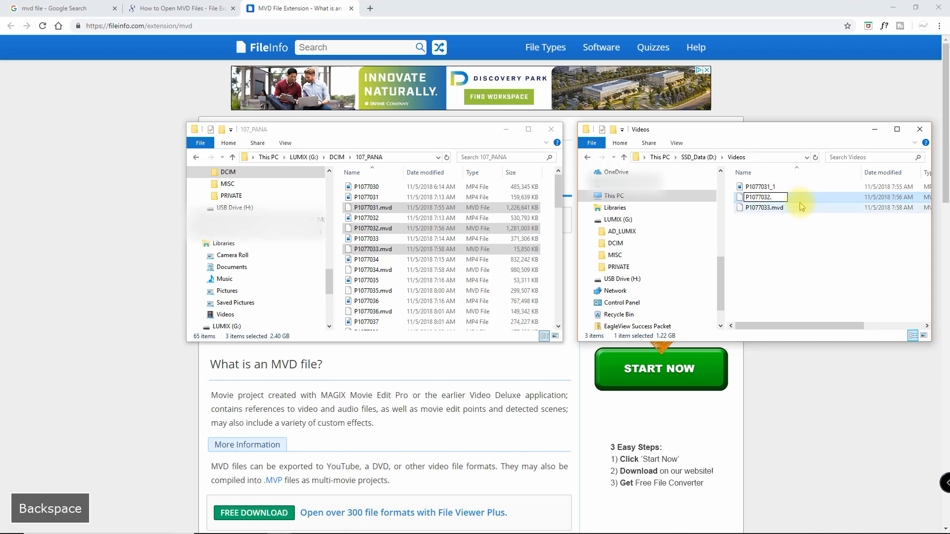
text(1)
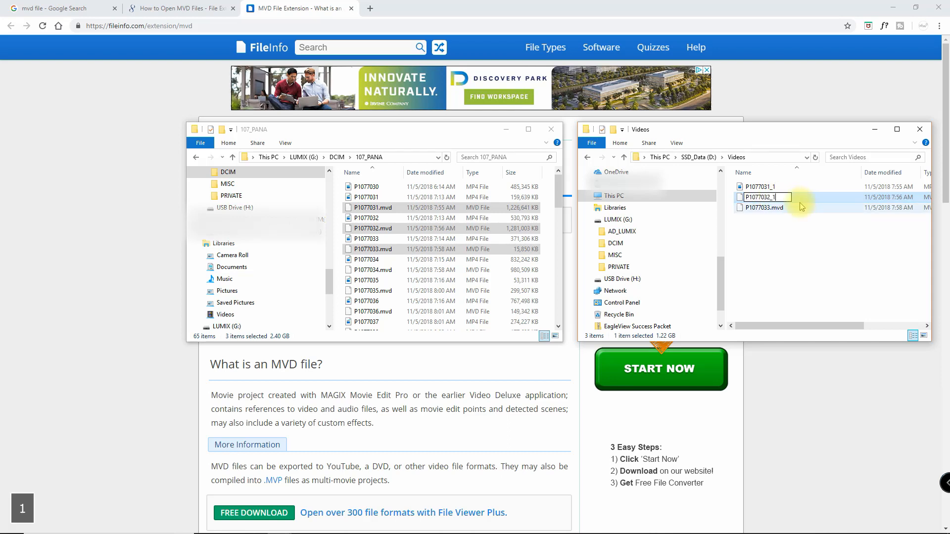
key(Enter)
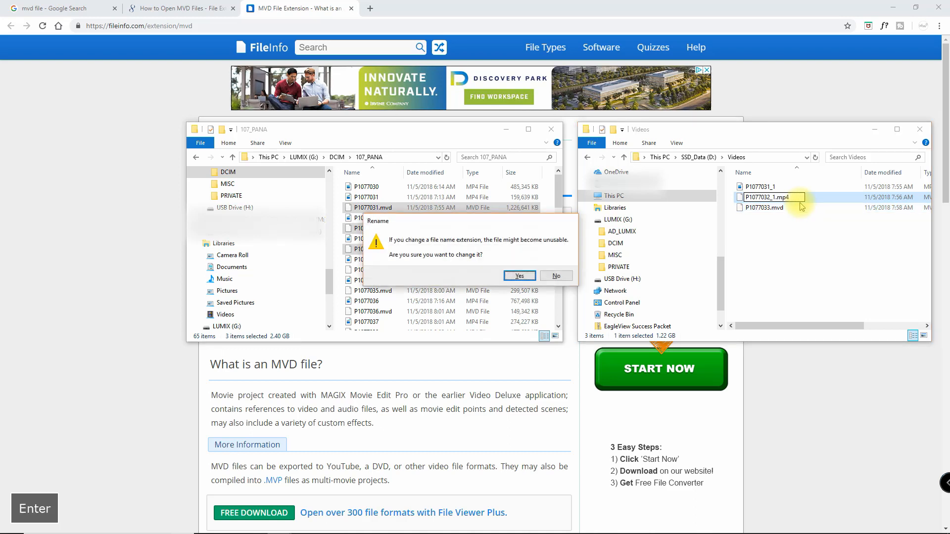
click(518, 275)
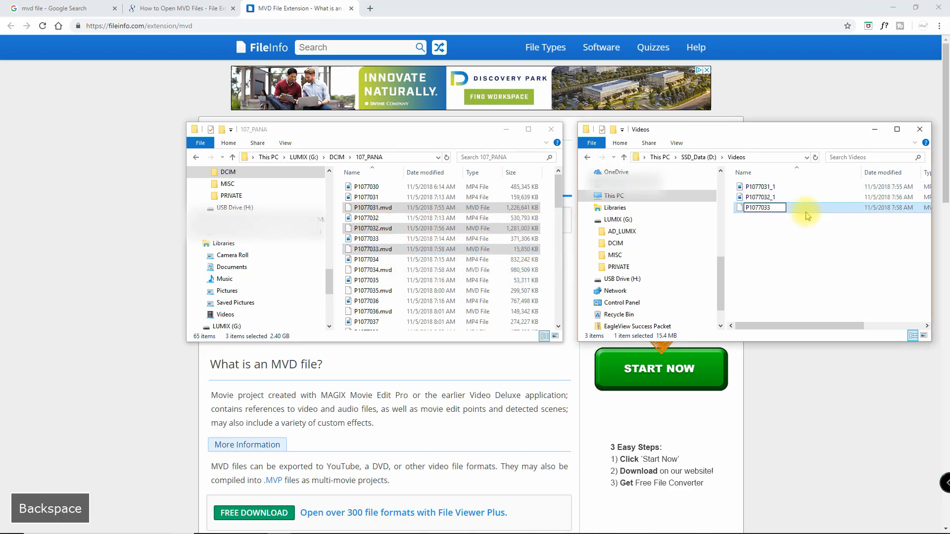